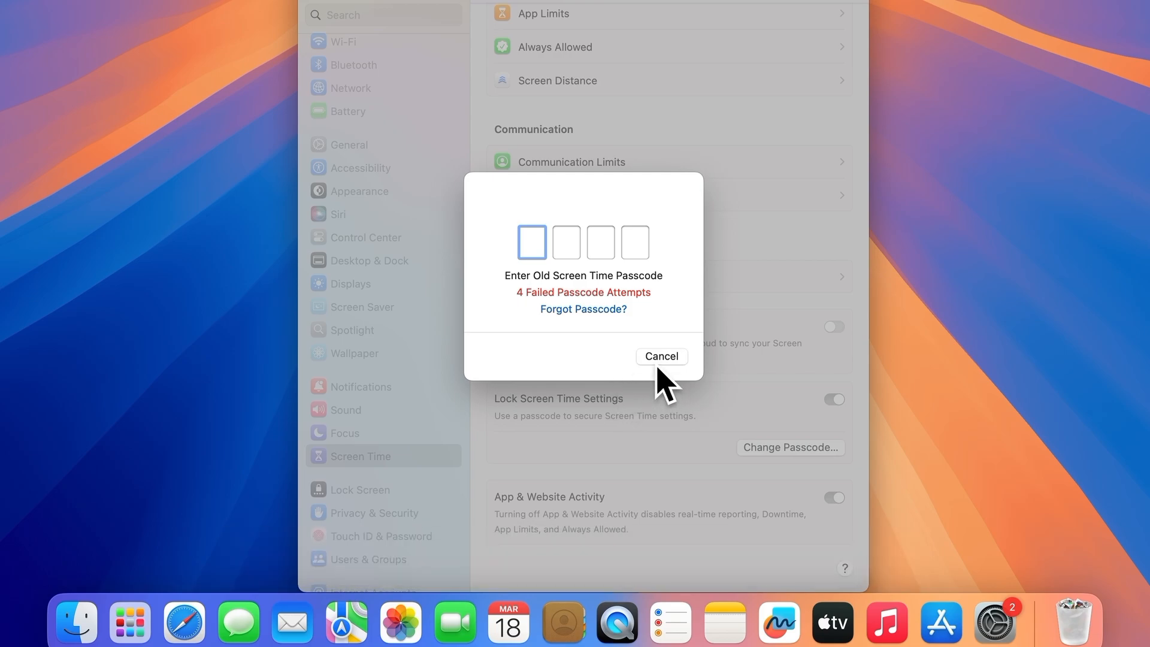
- Cancel the old-passcode prompt and view the signed-in Apple Account page
left_click(660, 356)
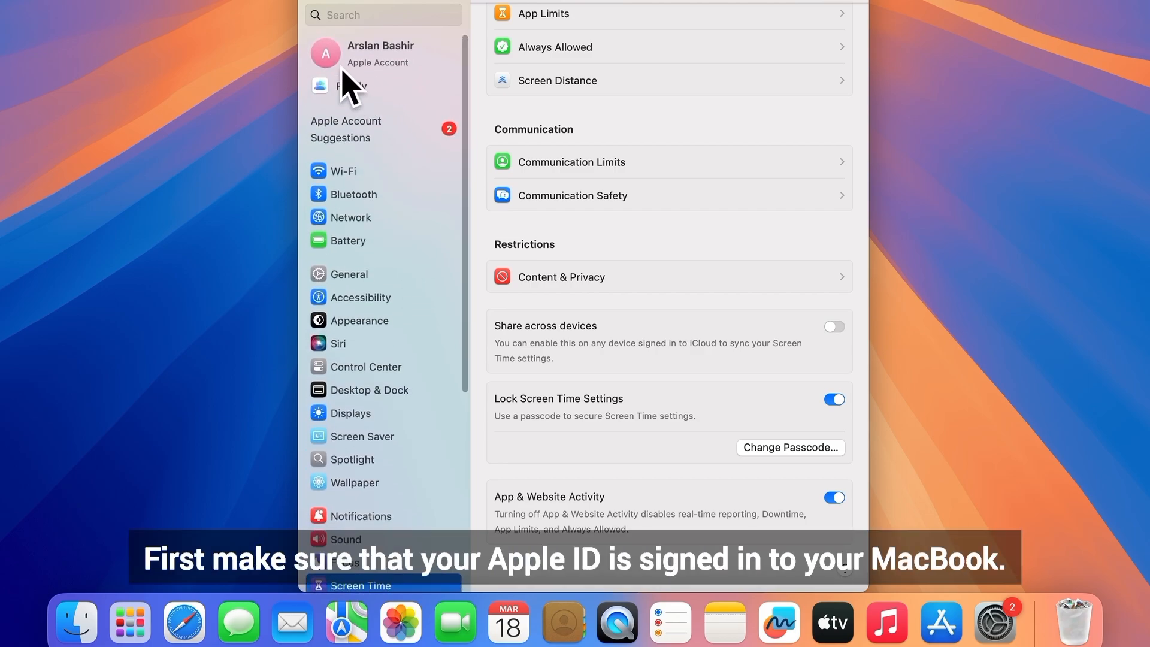
left_click(381, 53)
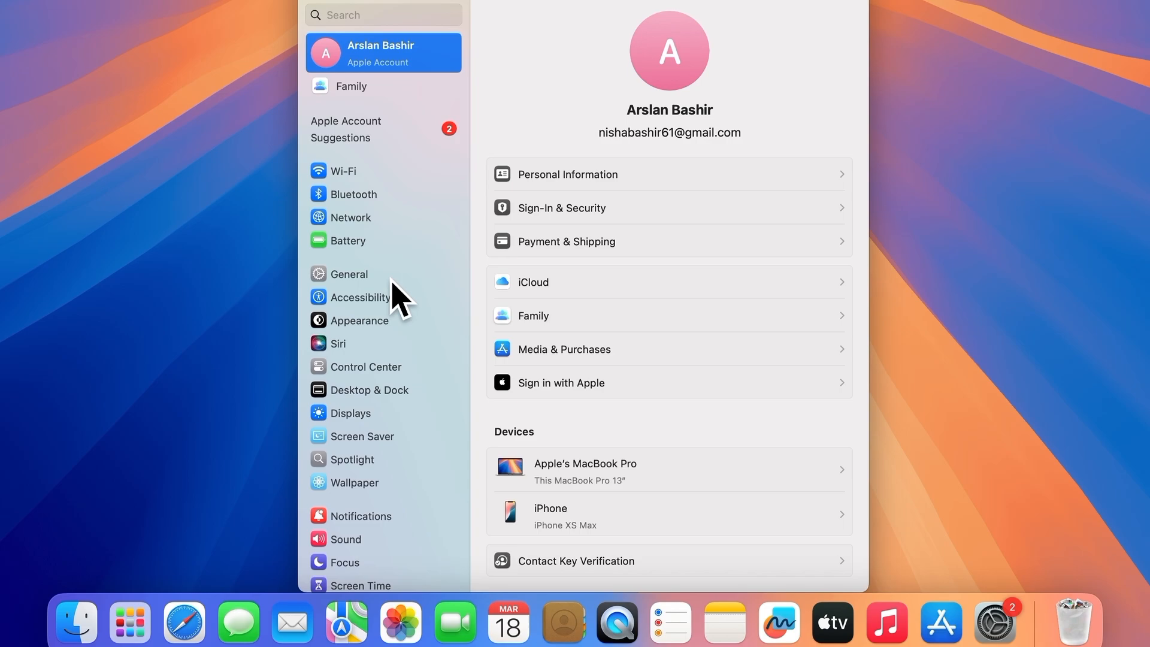
- Scroll to Lock Screen Time Settings and request a Screen Time passcode change
scroll("down", 3)
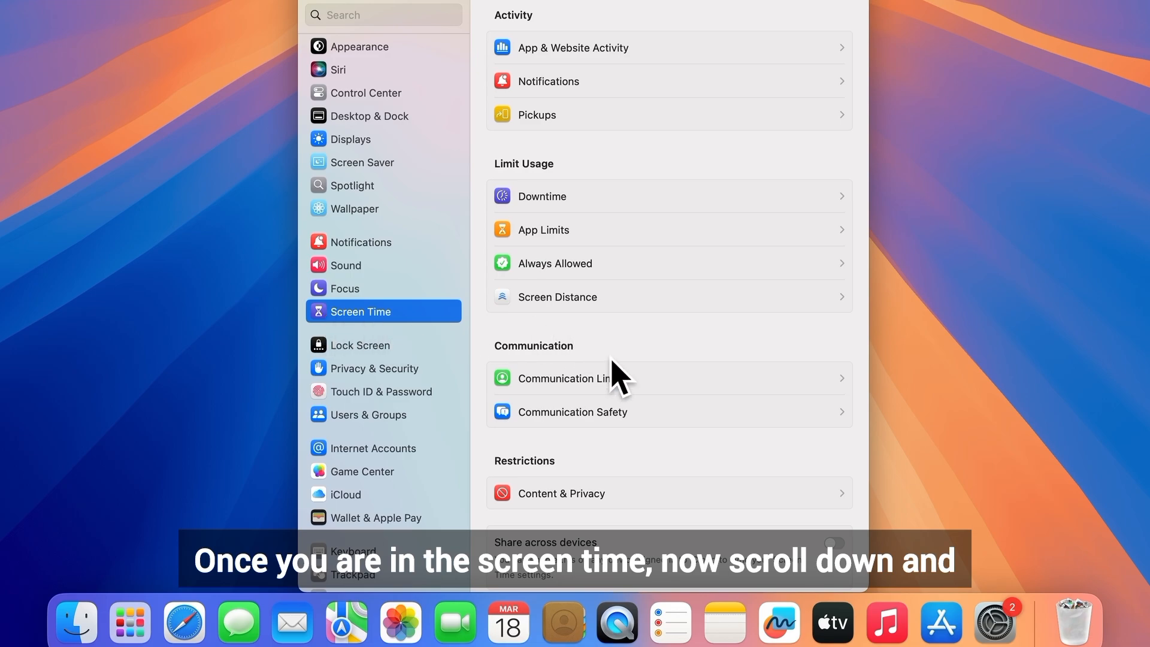
scroll("down", 3)
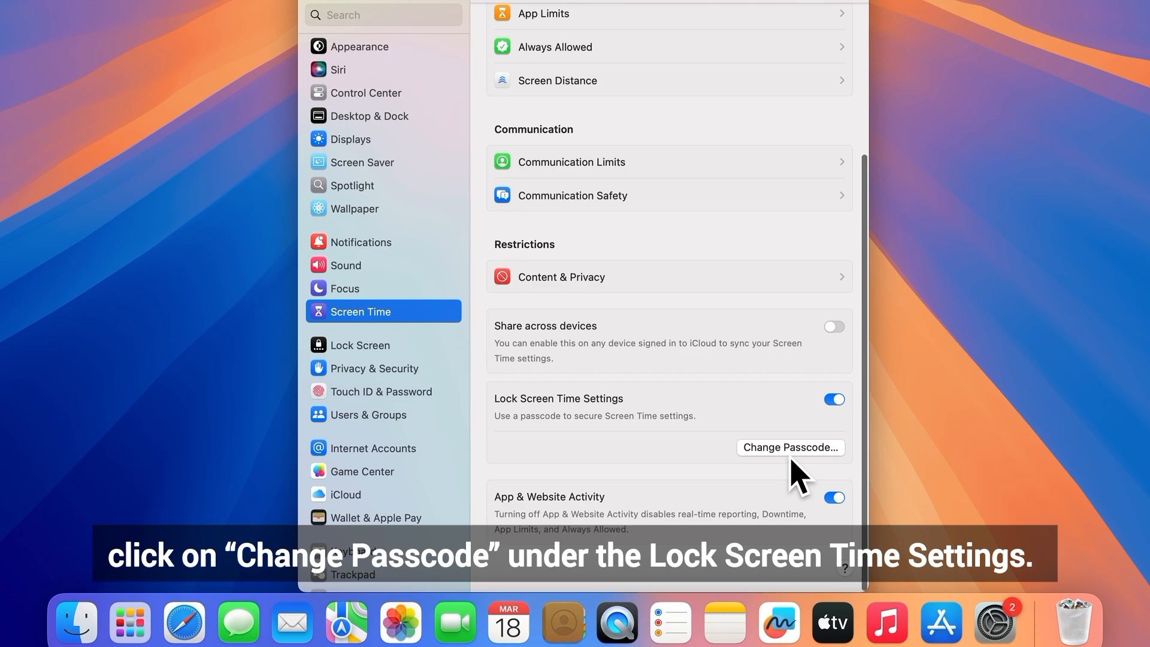
left_click(791, 447)
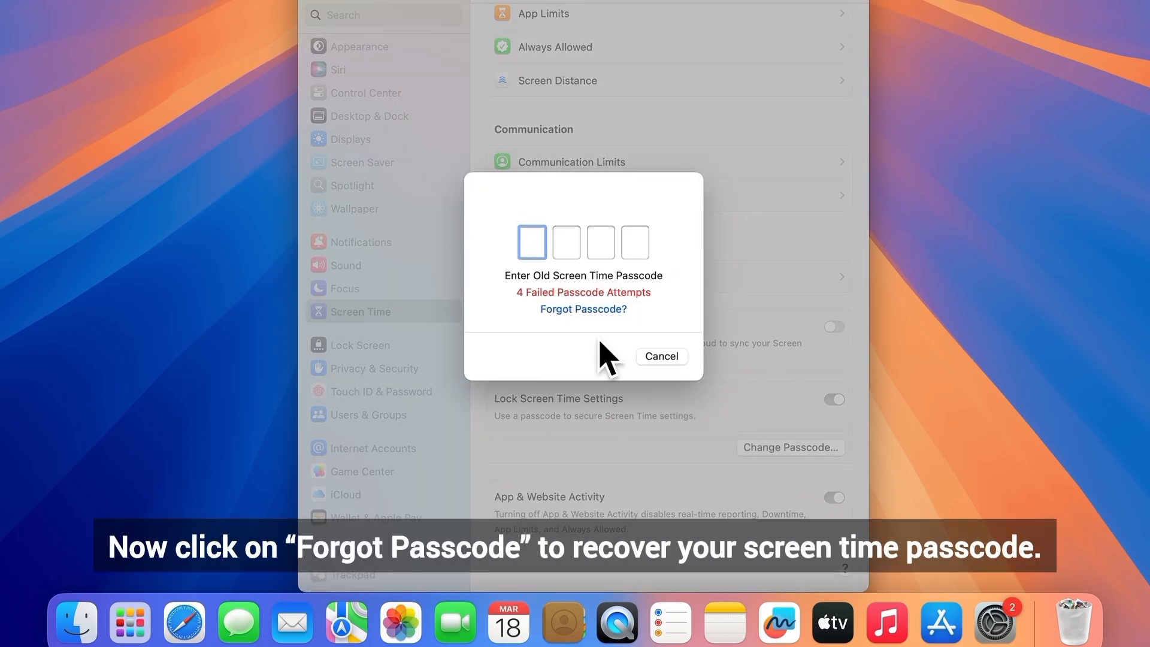
left_click(582, 309)
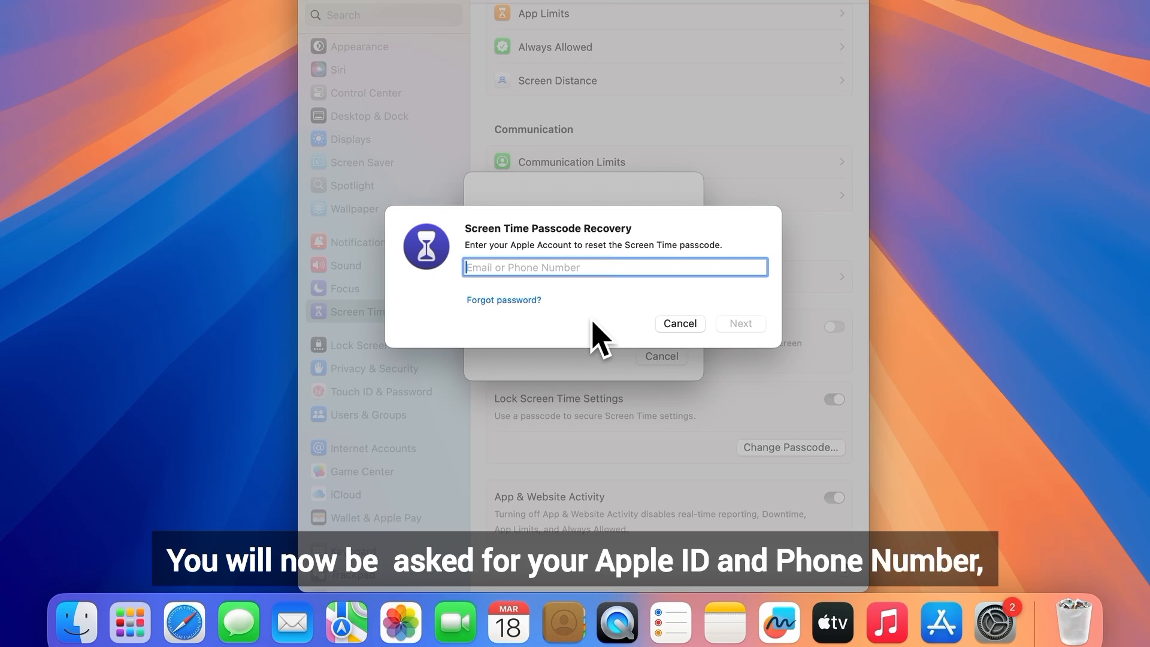
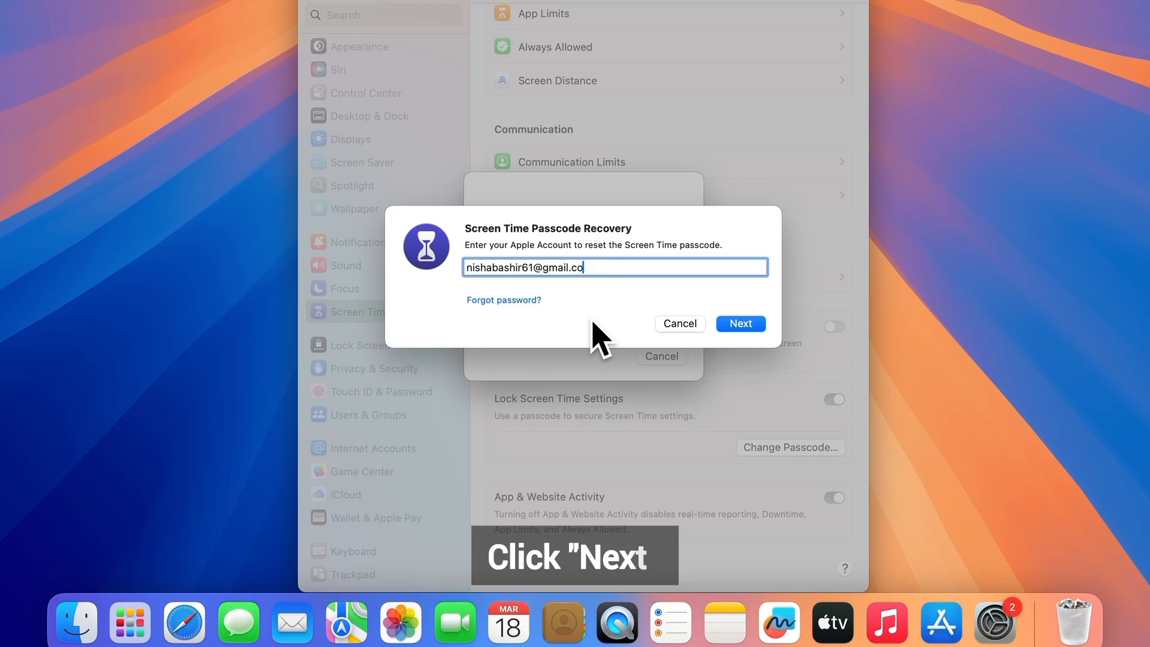
left_click(739, 323)
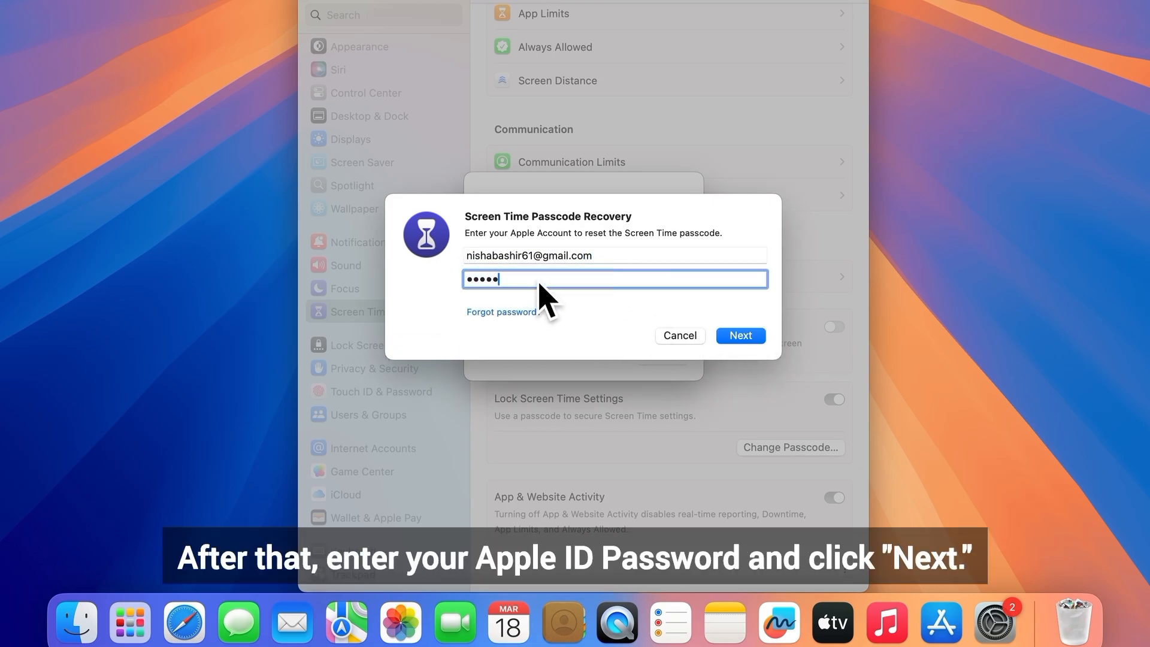
type("••••")
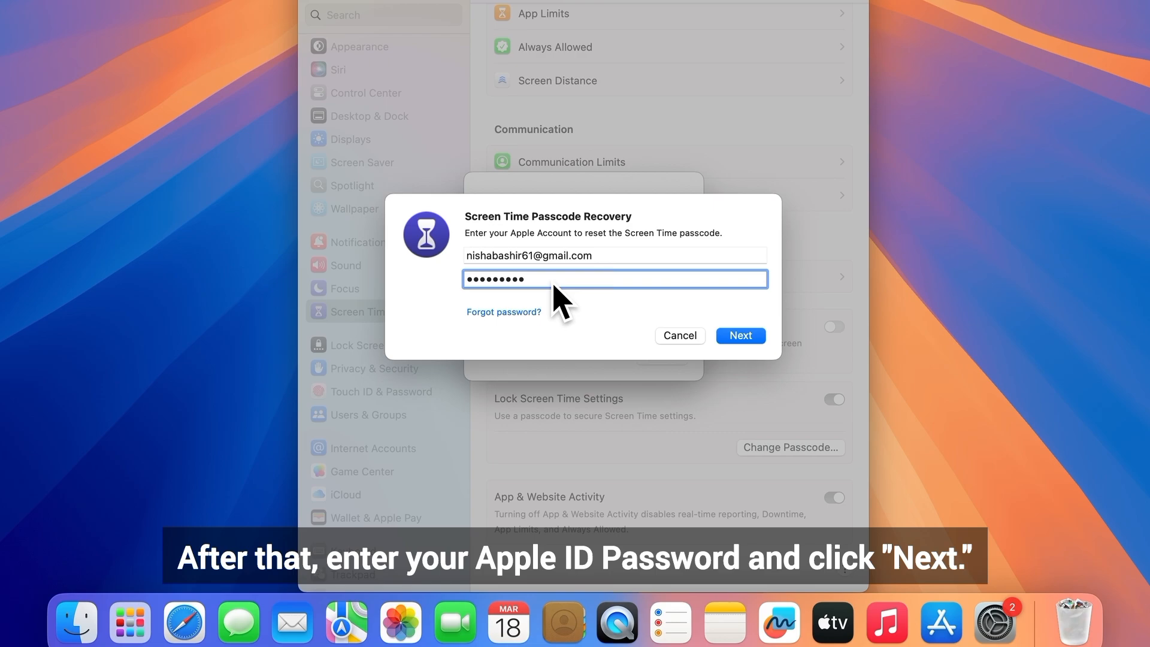
left_click(740, 335)
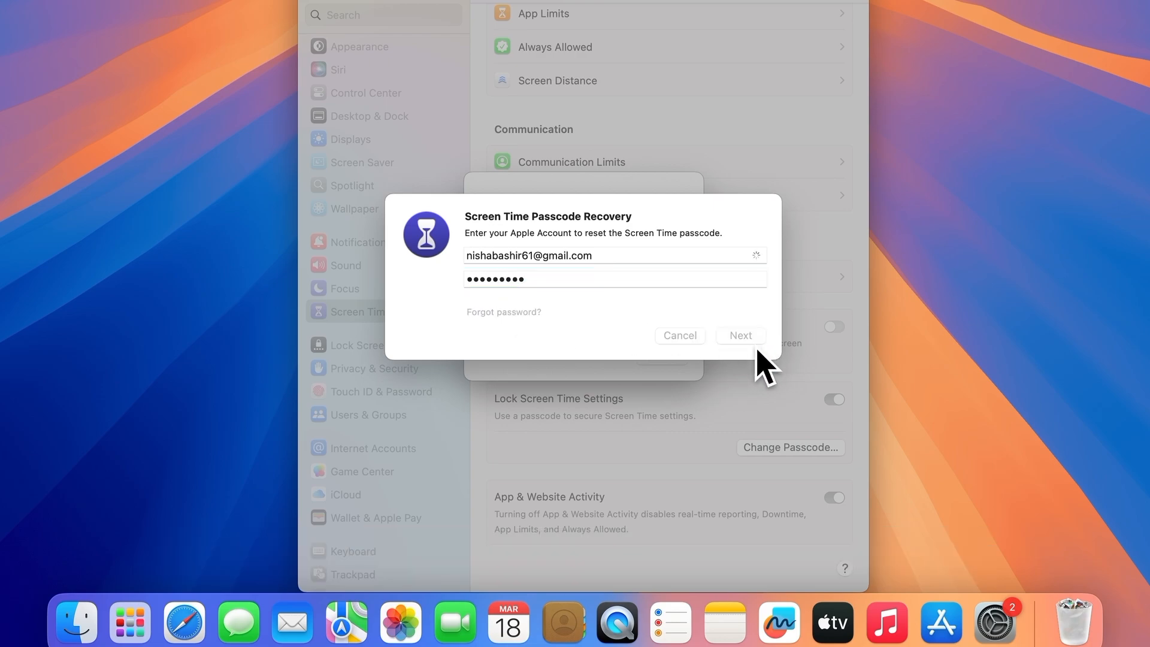
- Confirm the Apple Account verification to reach the new passcode entry
left_click(738, 336)
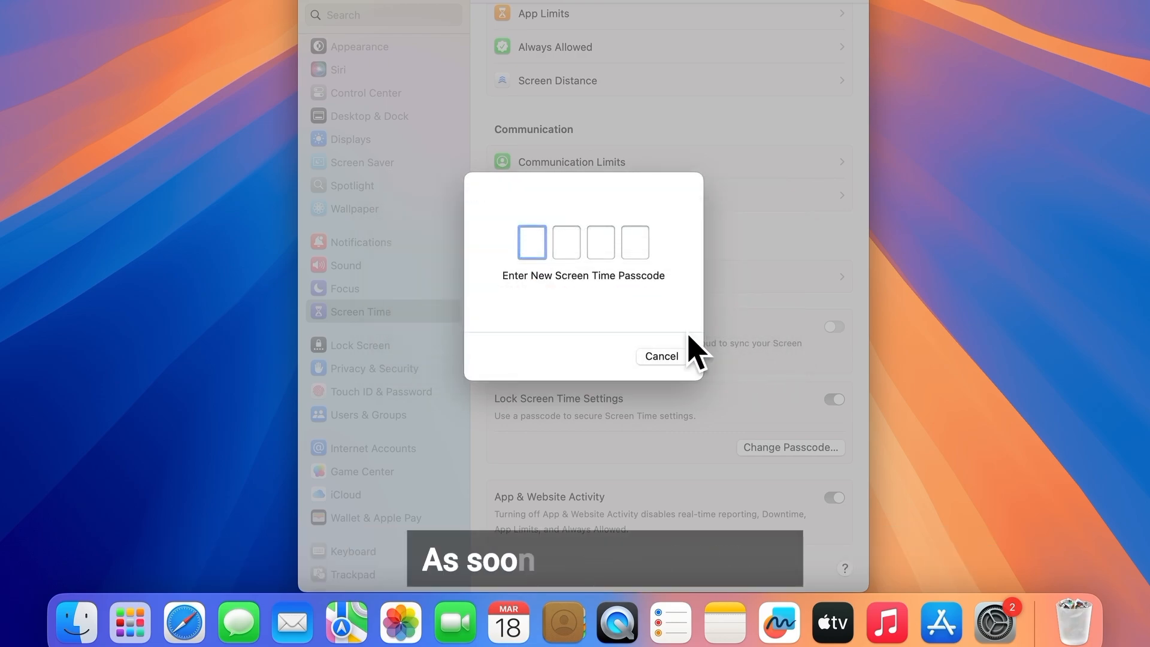
mouse_move(611, 303)
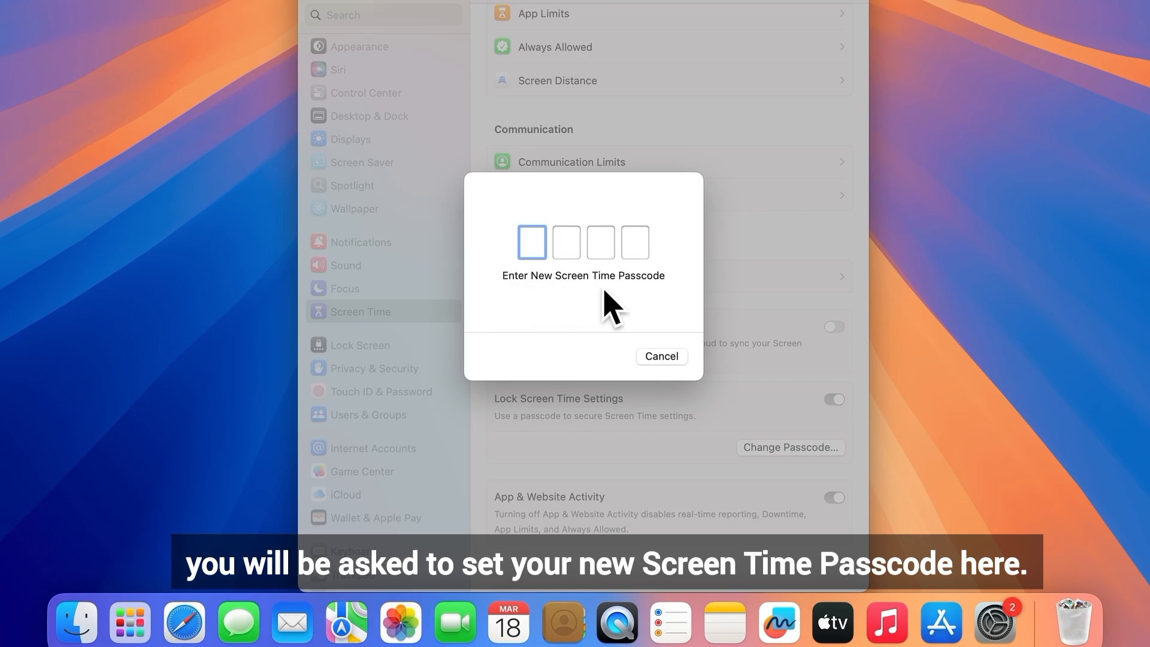
mouse_move(668, 309)
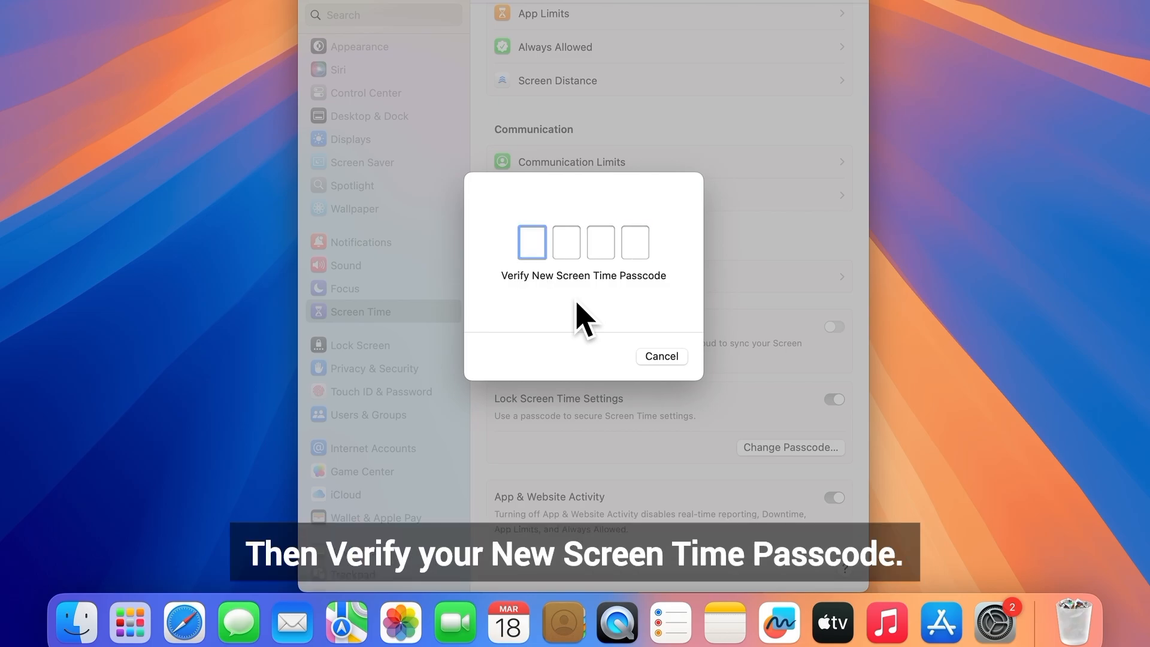
mouse_move(656, 319)
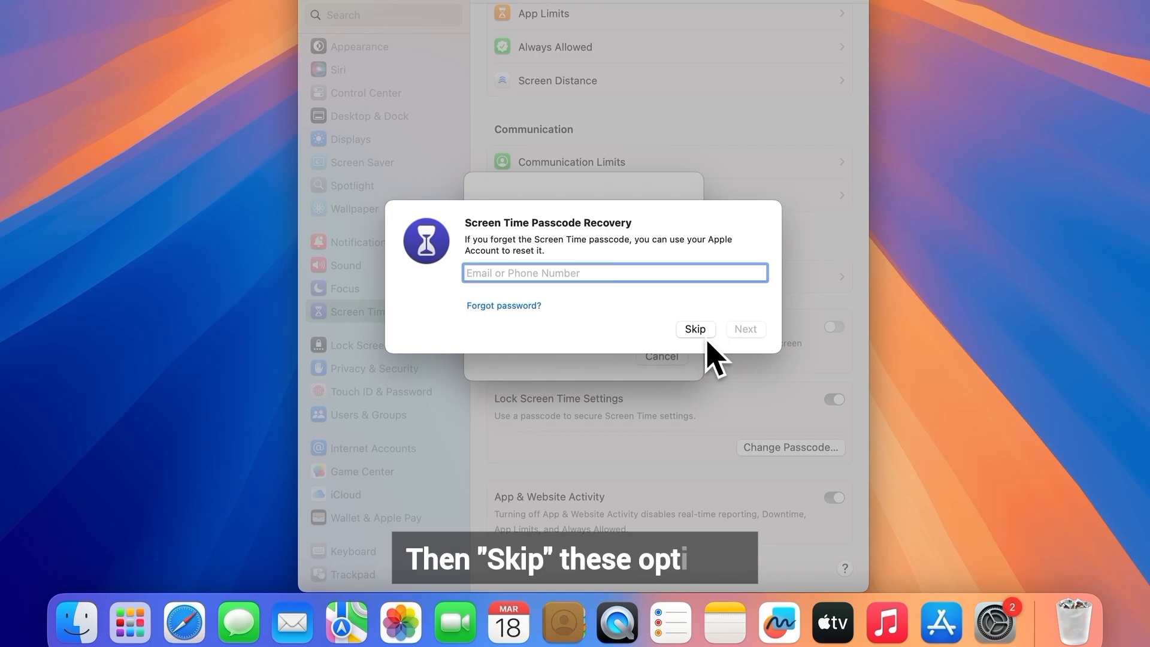
- Skip adding a recovery Apple Account and confirm skipping it
left_click(693, 329)
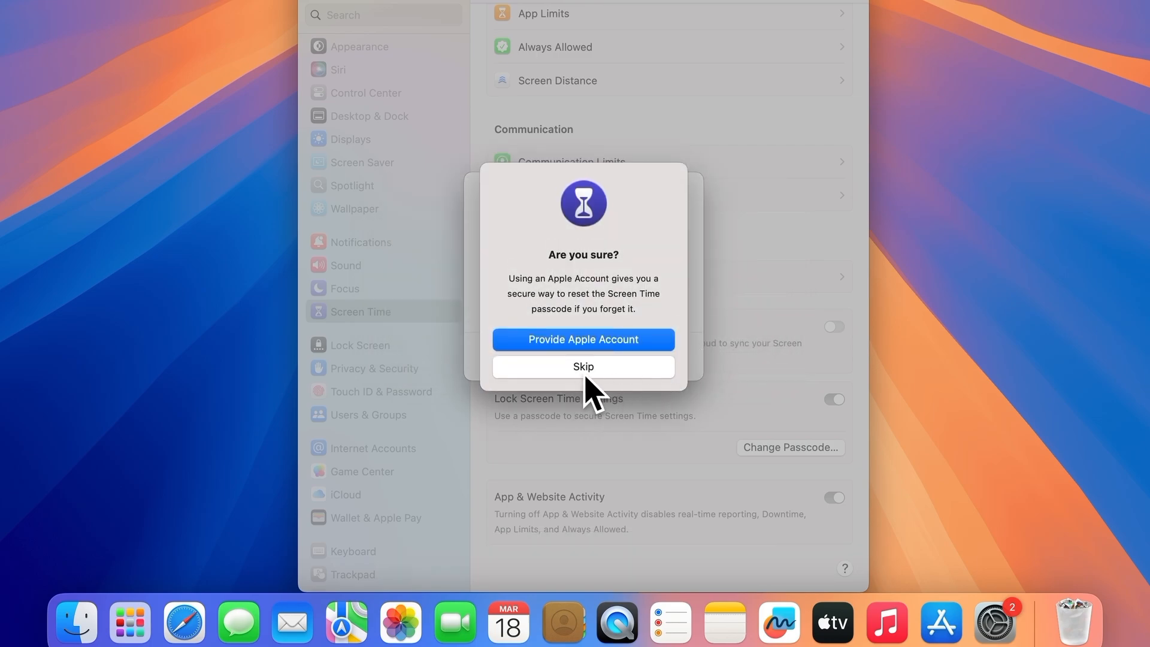
left_click(583, 366)
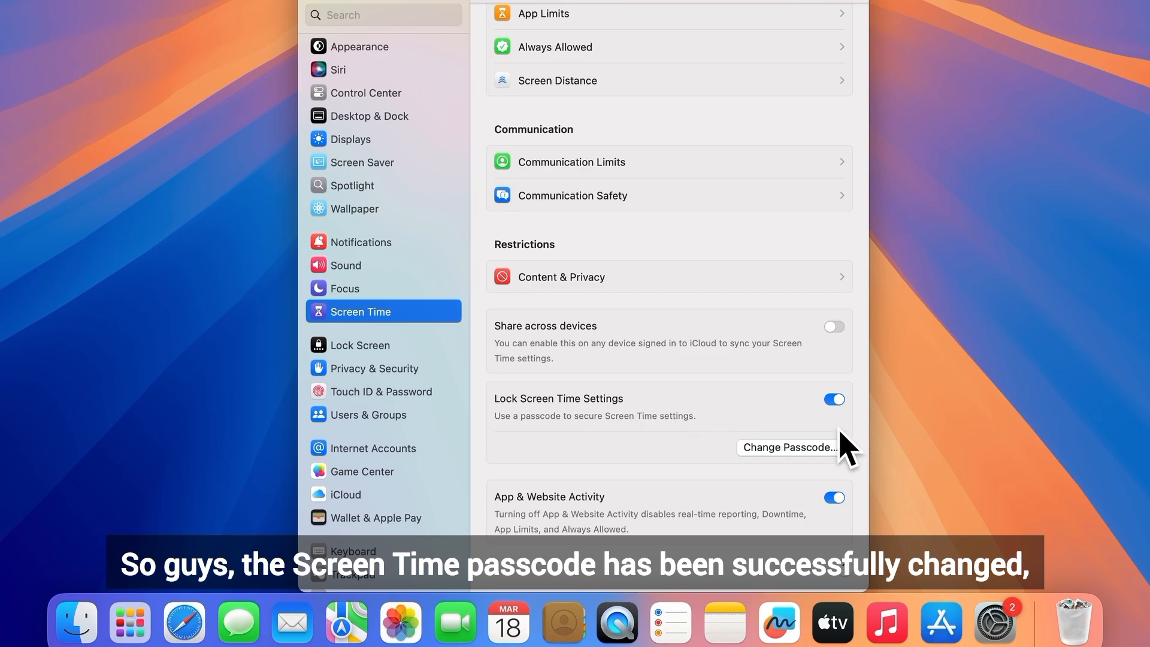
mouse_move(858, 428)
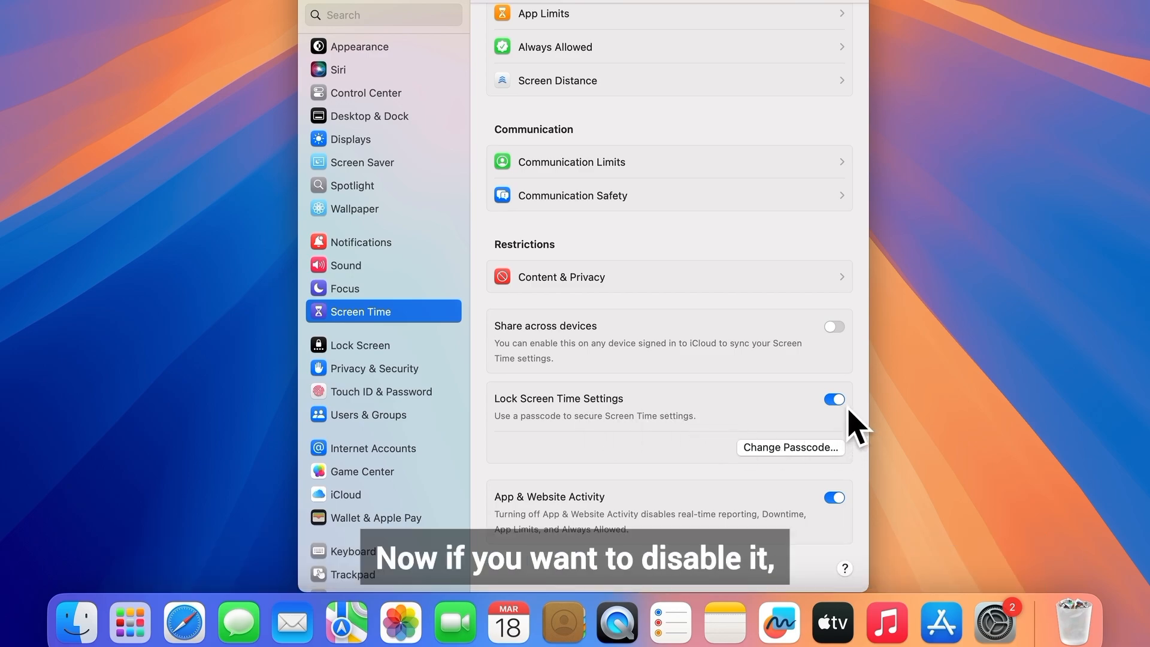
left_click(834, 398)
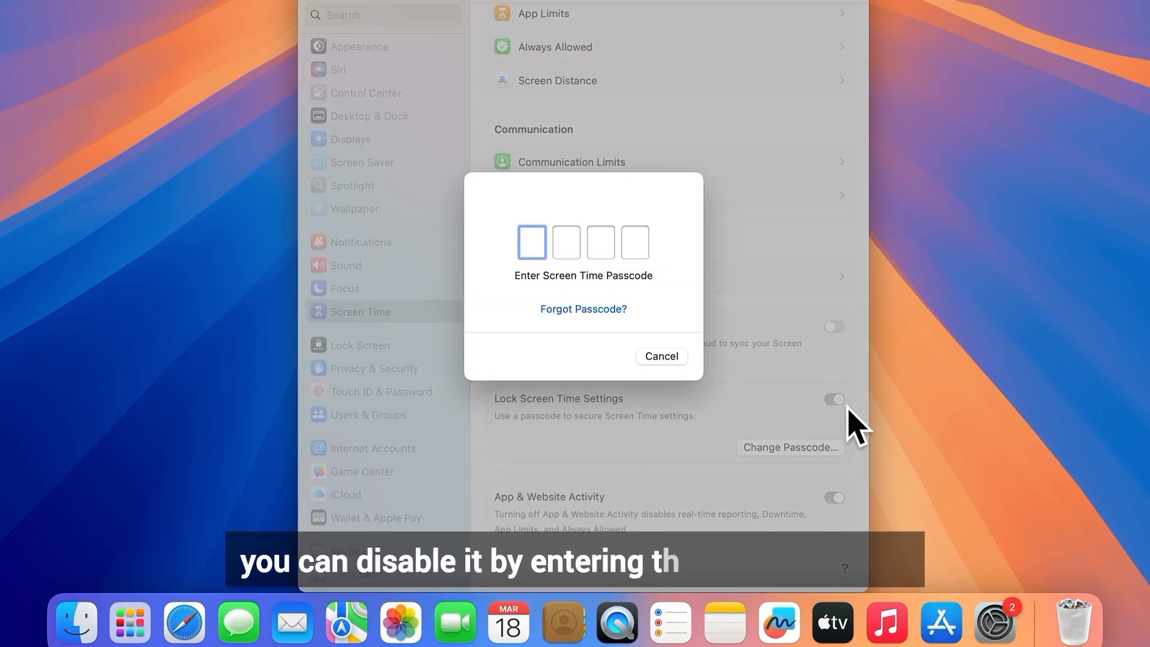
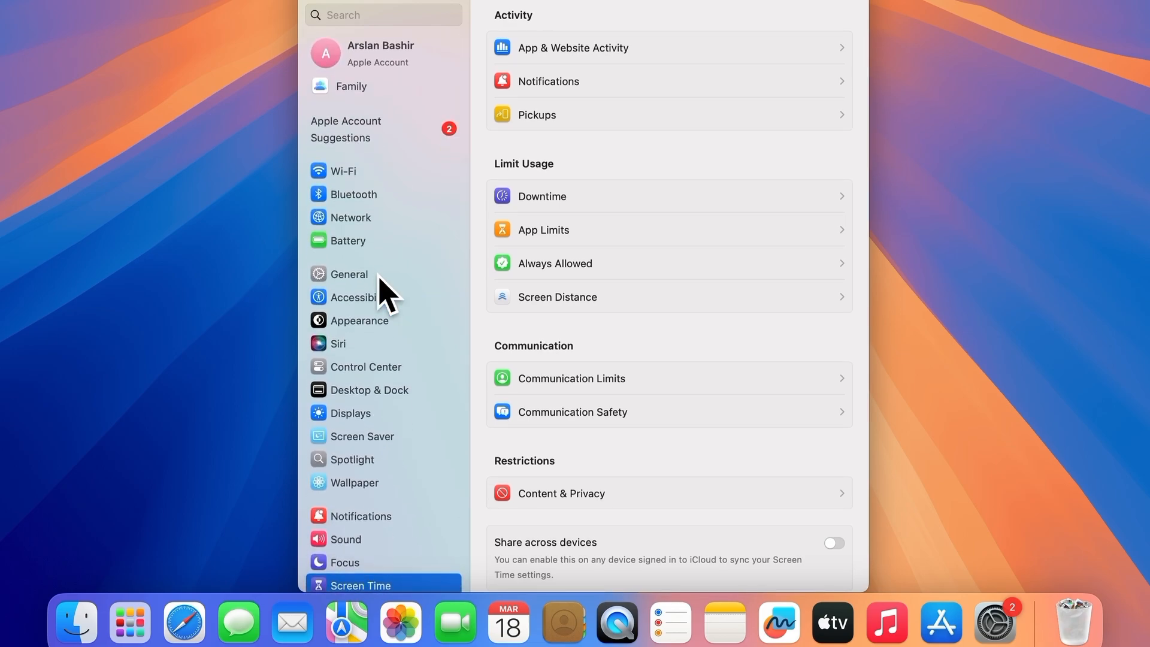
mouse_move(355, 77)
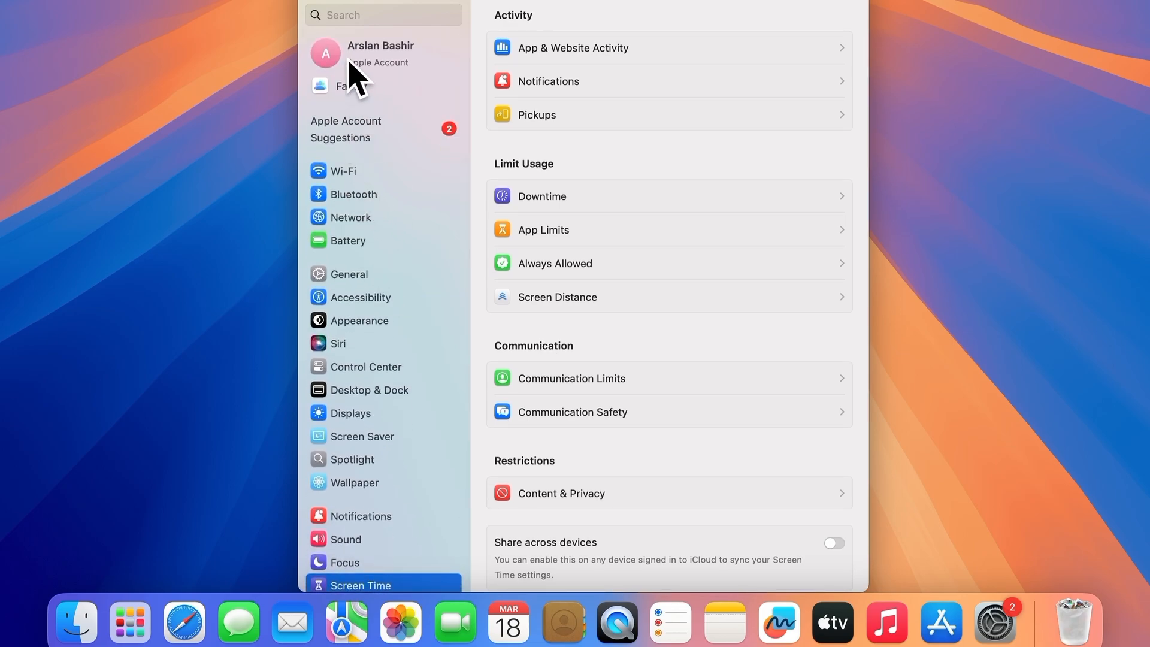